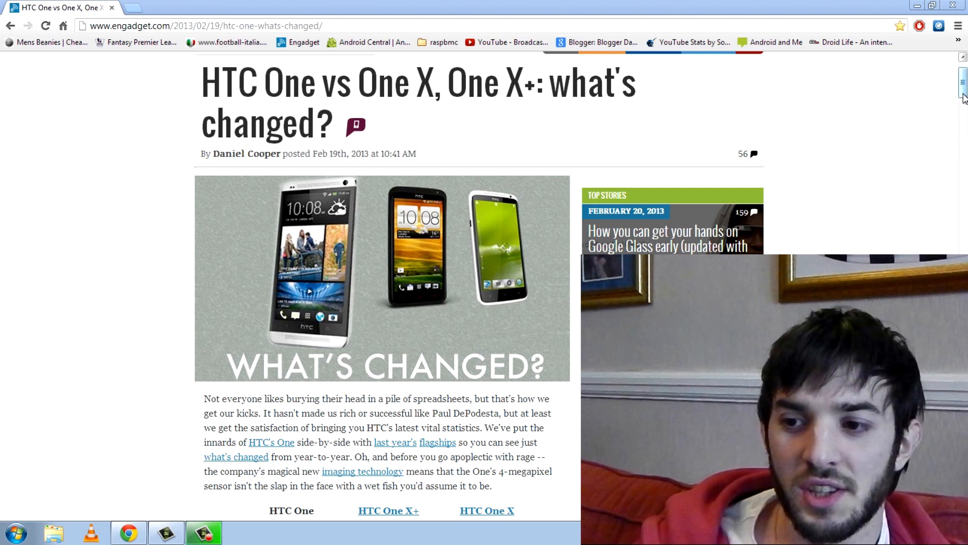
Scroll down until the comparison table's column headers and Price row appear
scroll(down, 3)
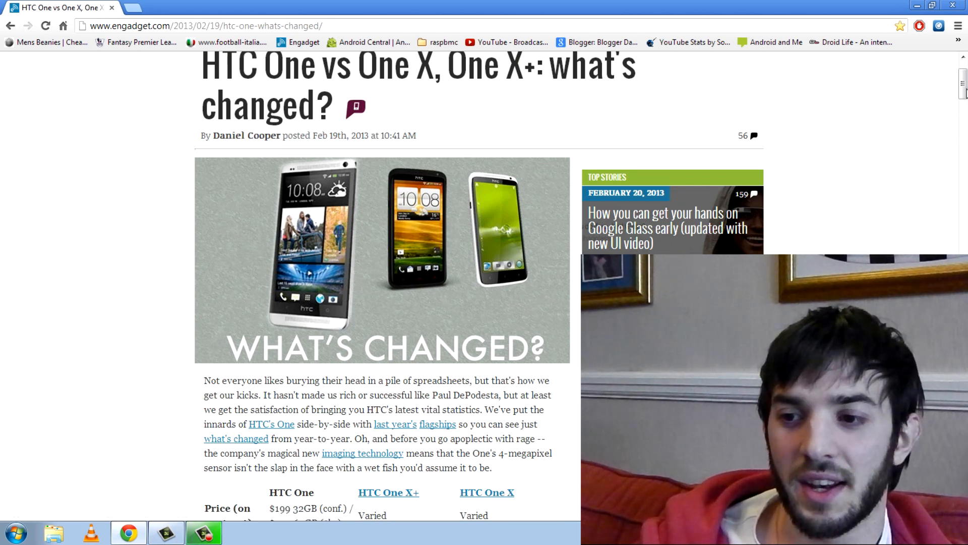
Scroll down to show the table rows from Price on contract through Video recording
scroll(down, 3)
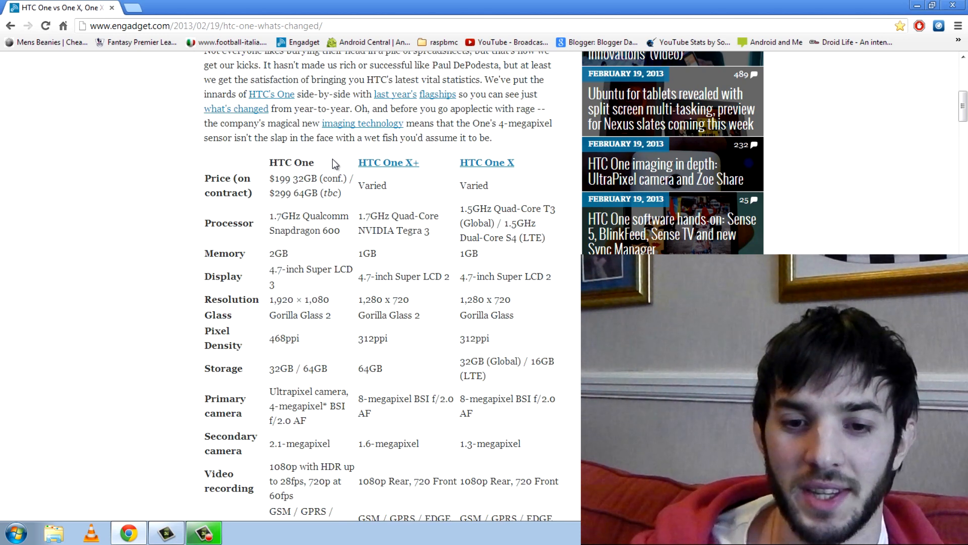
Scroll further down until the spec table's Cellular row is fully visible
scroll(down, 3)
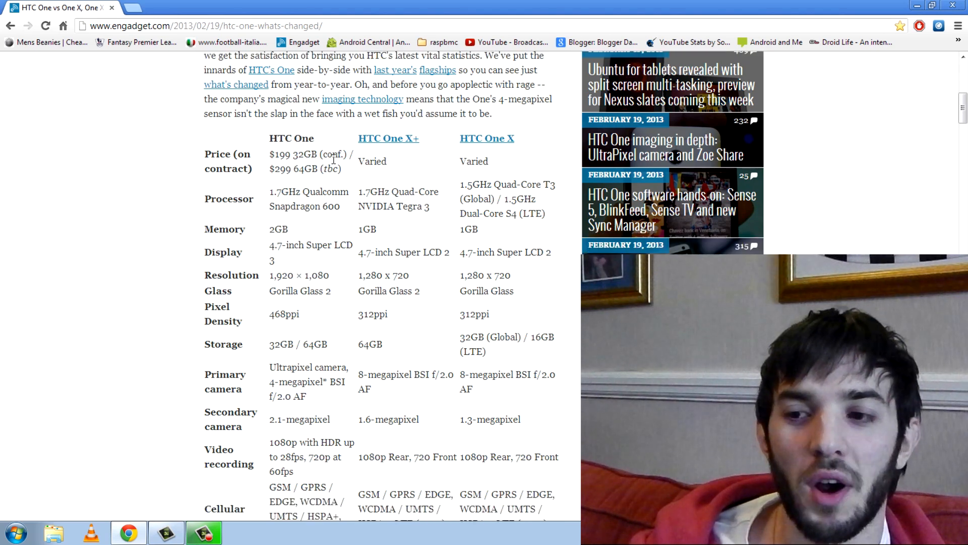
scroll(down, 3)
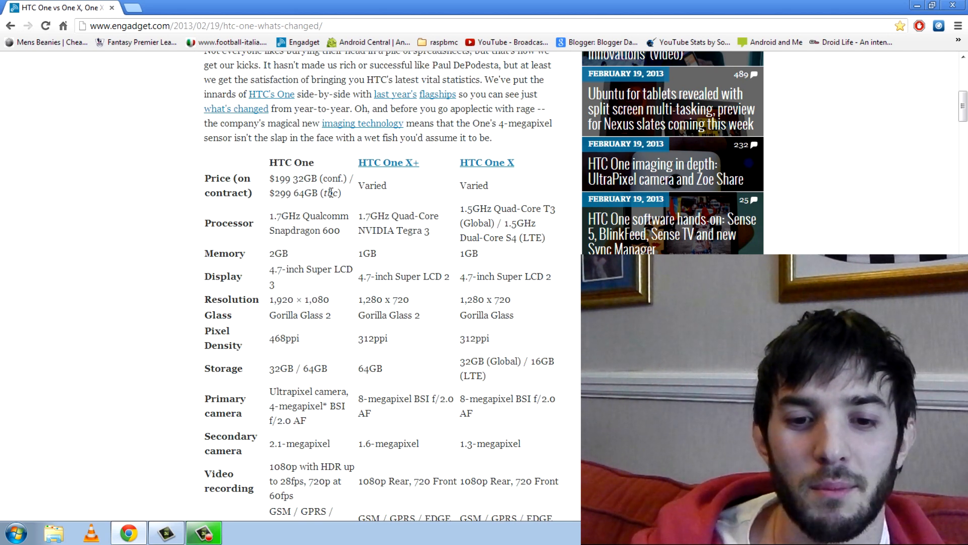
scroll(down, 3)
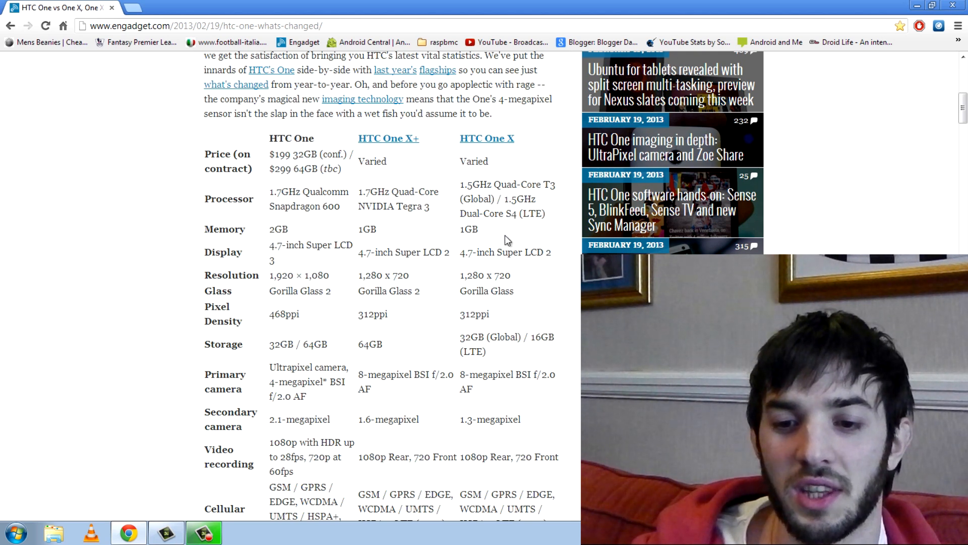
mouse_move(508, 242)
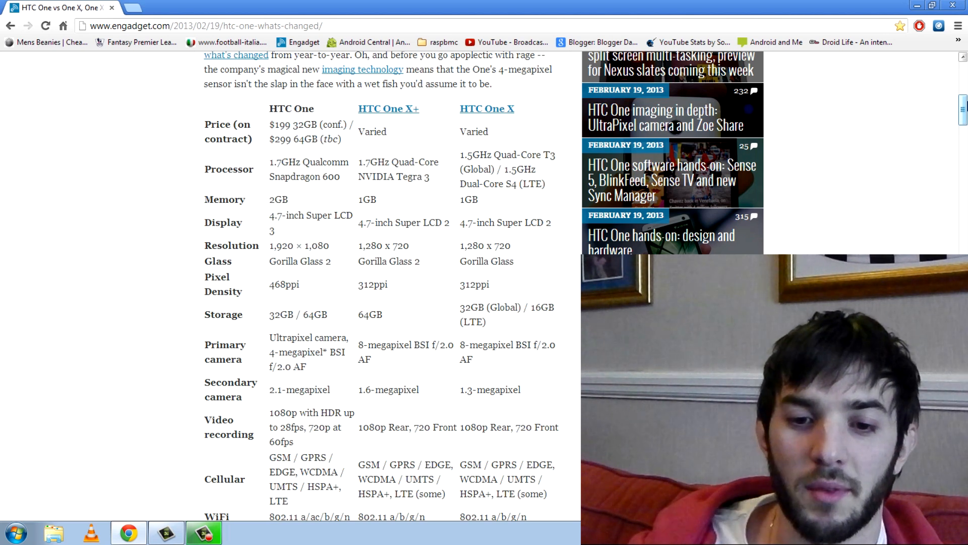
drag(269, 199, 376, 199)
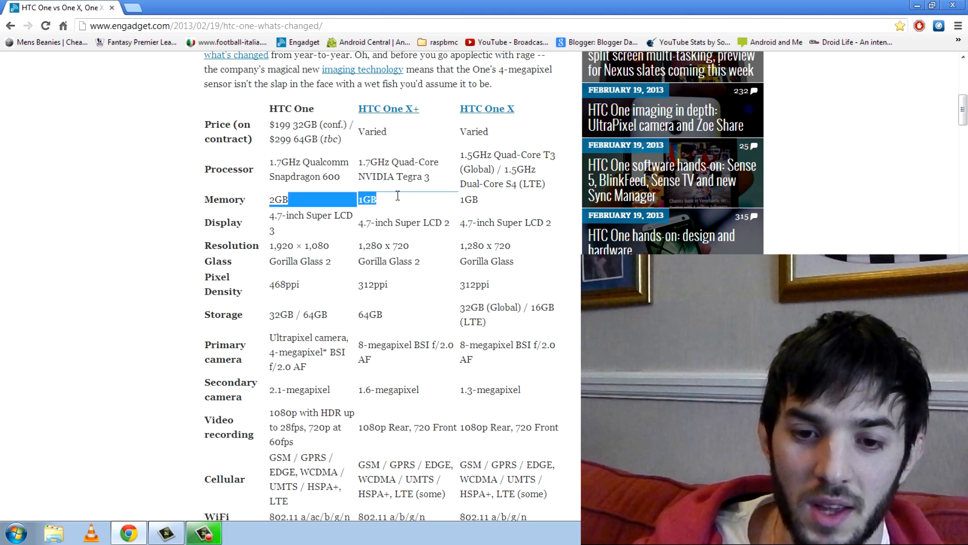
click(395, 199)
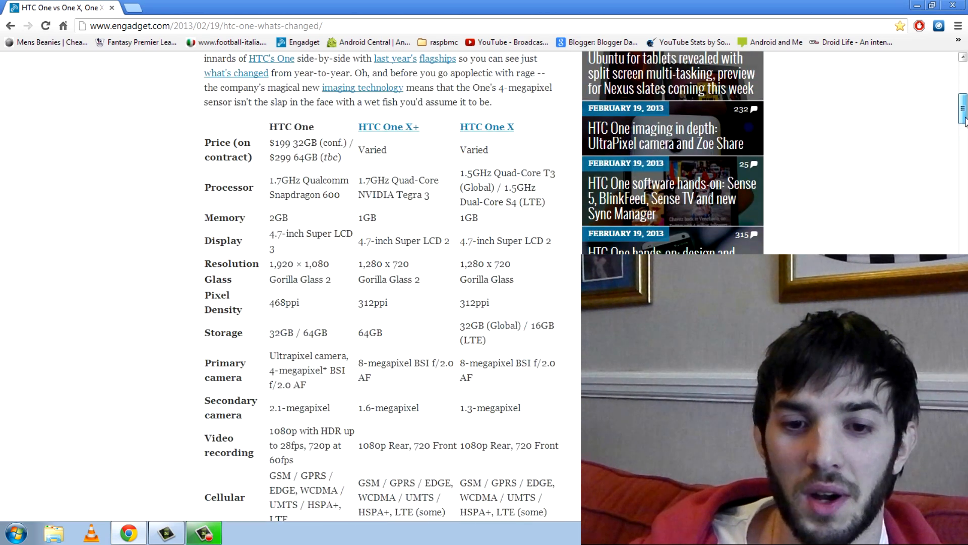
scroll(up, 3)
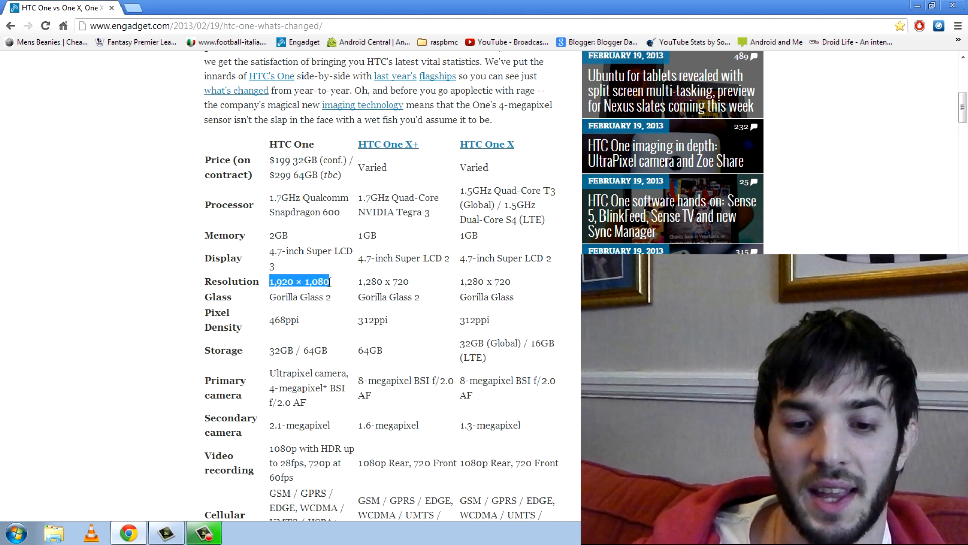
mouse_move(386, 277)
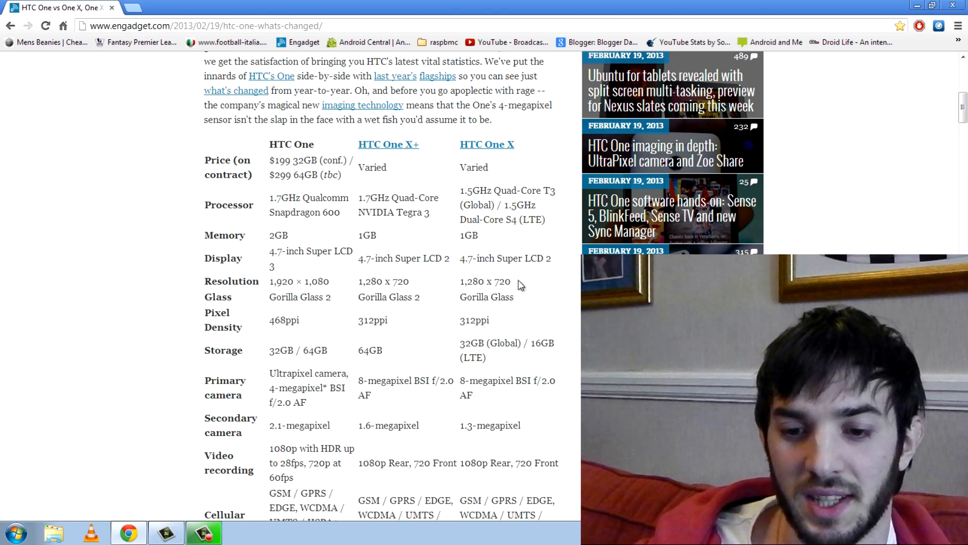
mouse_move(490, 276)
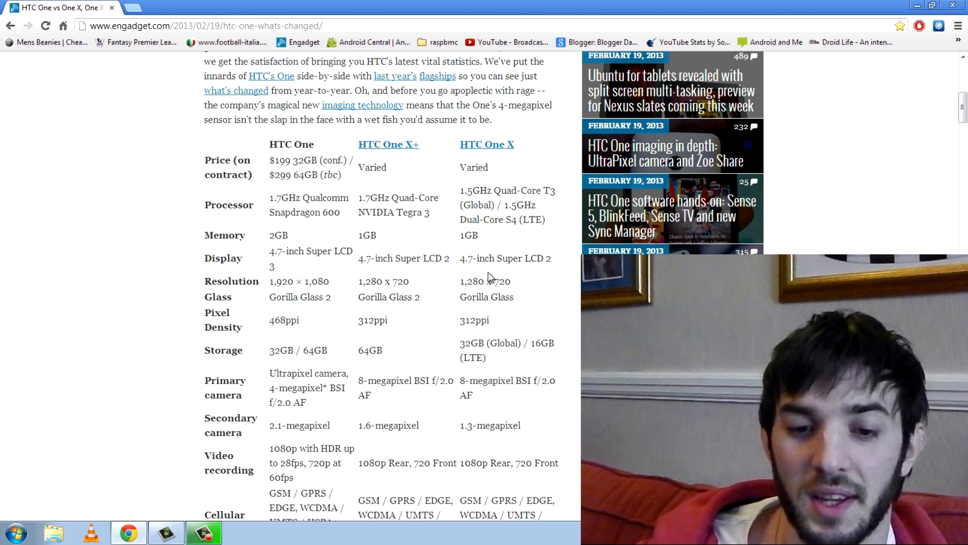
scroll(down, 3)
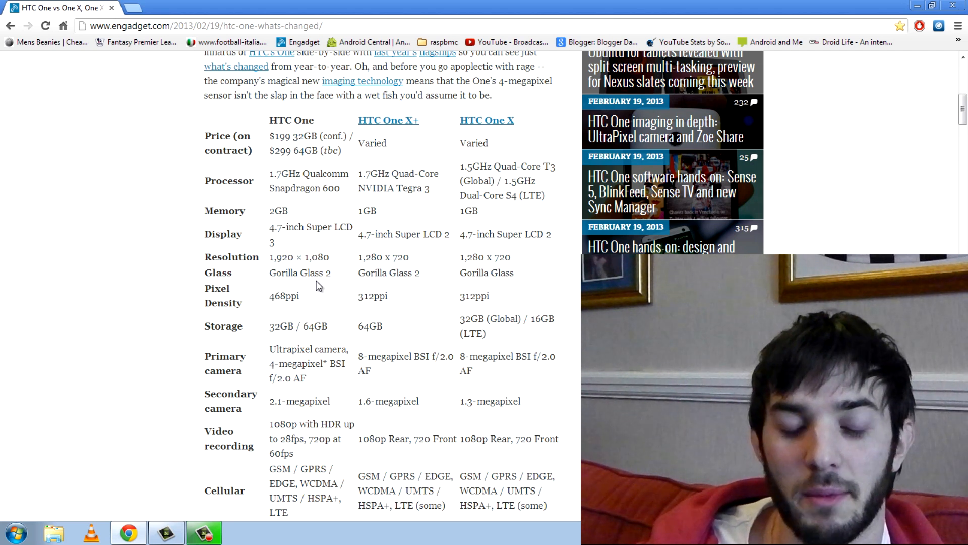
Scroll down to the SIM row, highlighting the One's 468ppi density and One X+ 64GB storage
scroll(down, 3)
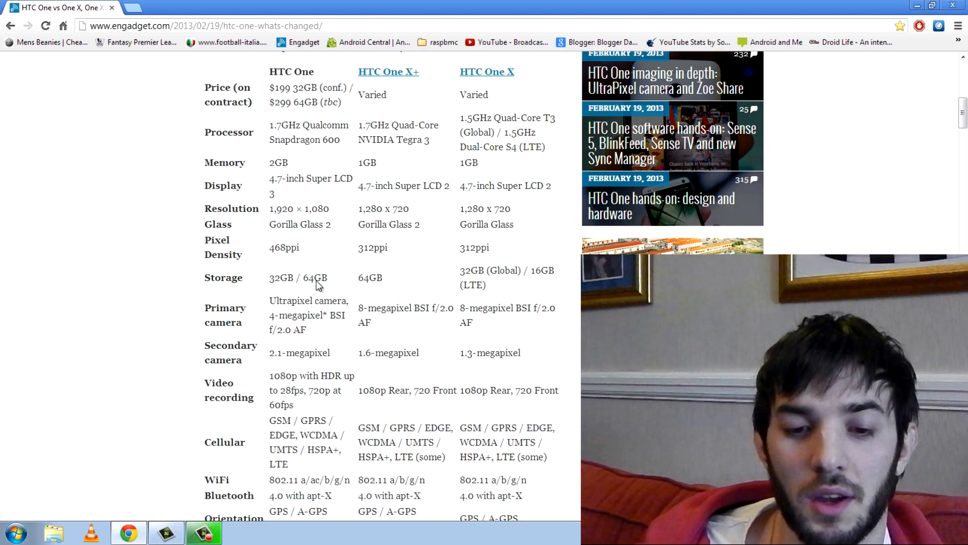
scroll(down, 3)
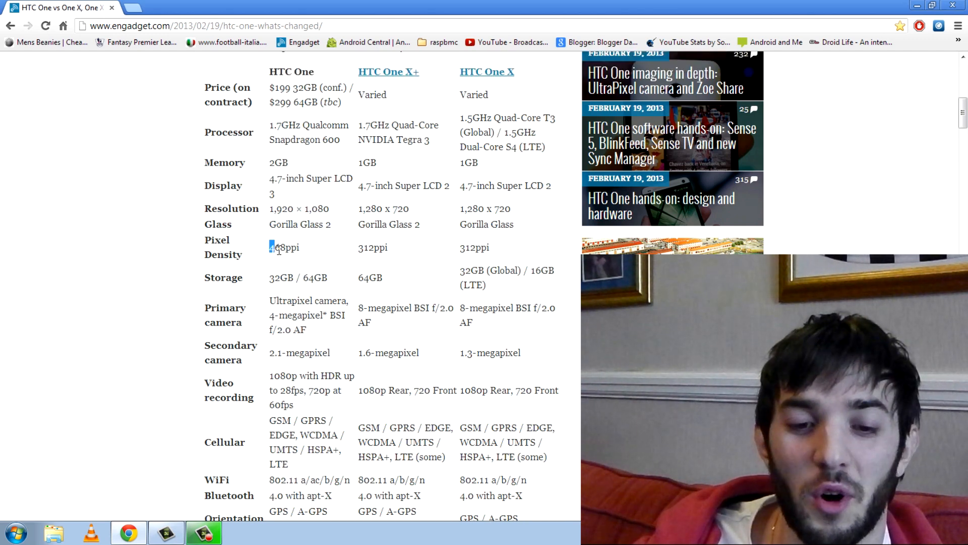
drag(270, 247, 302, 247)
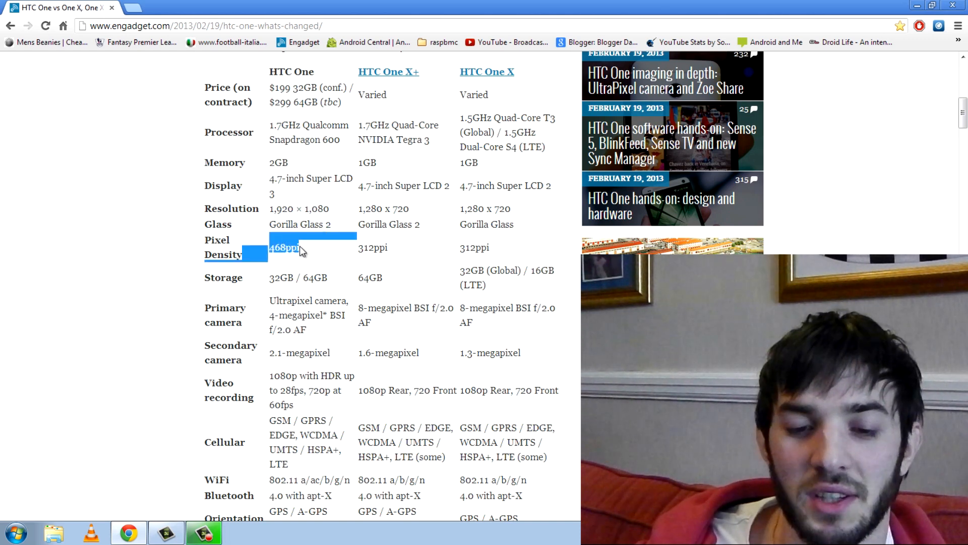
scroll(down, 3)
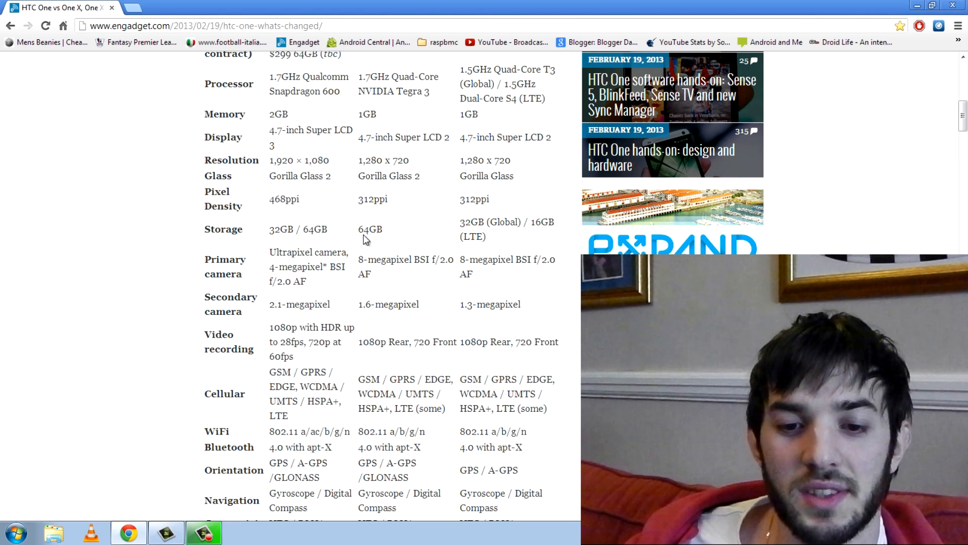
double_click(369, 229)
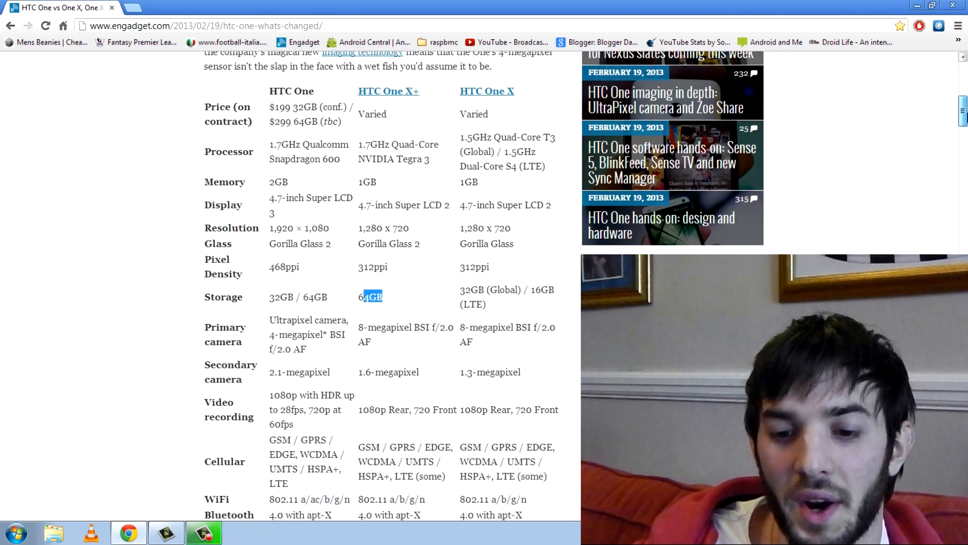
scroll(down, 3)
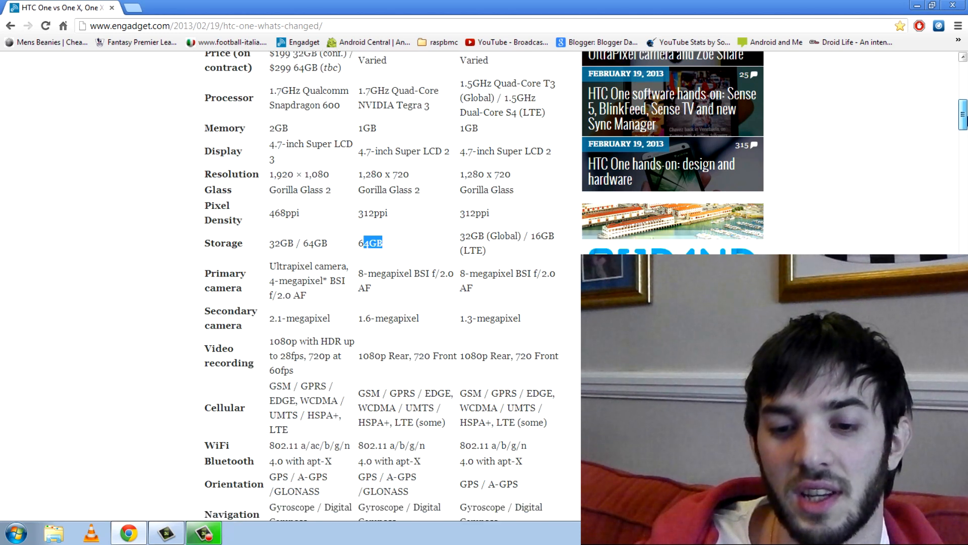
scroll(down, 3)
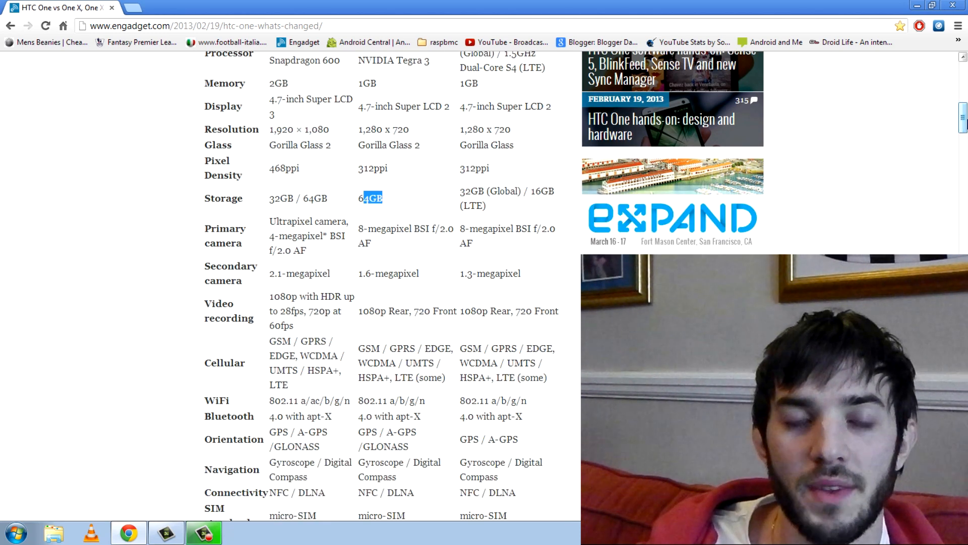
mouse_move(276, 232)
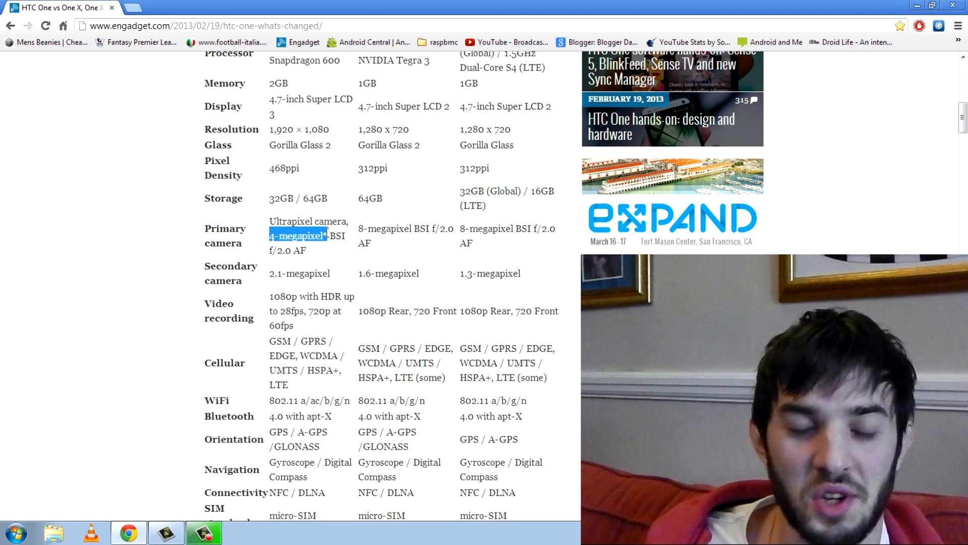
Deselect the 4-megapixel camera text and scroll down to the Battery and Weight rows
click(298, 236)
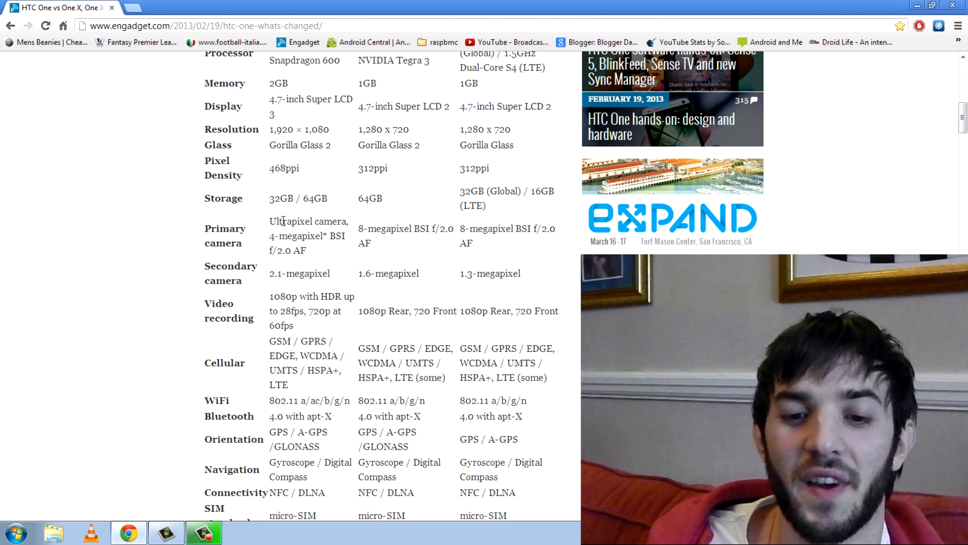
double_click(281, 221)
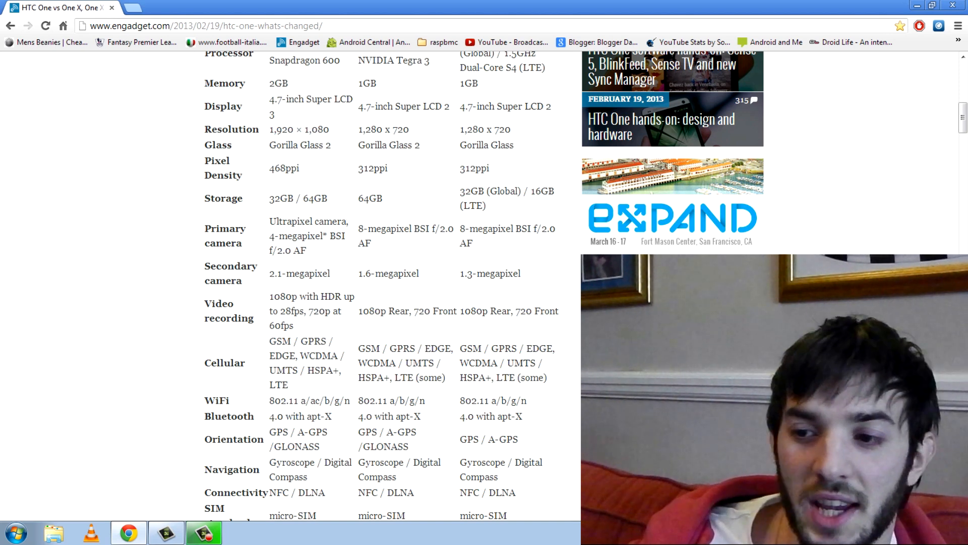
scroll(down, 3)
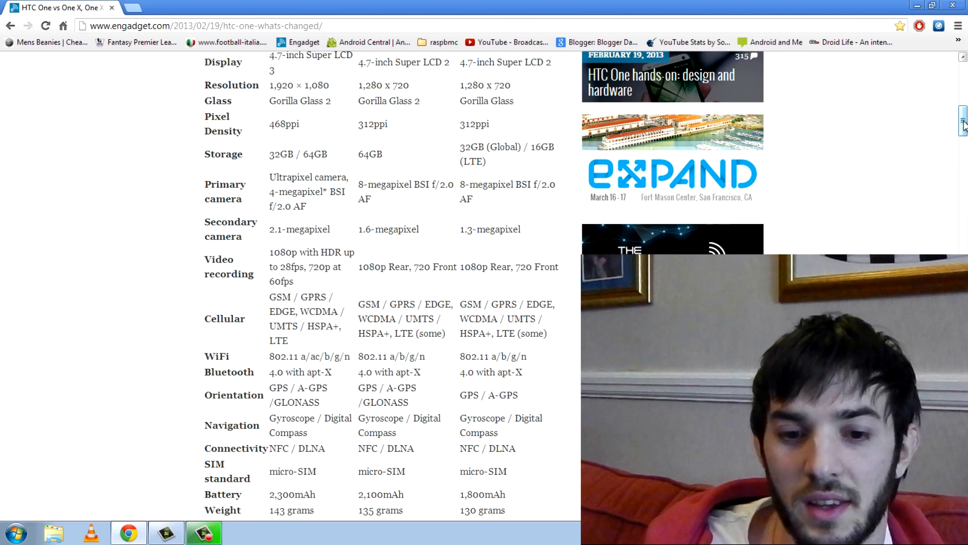
Scroll to the table's end, showing Dimensions, Colors and the spec-fans footnote
scroll(down, 3)
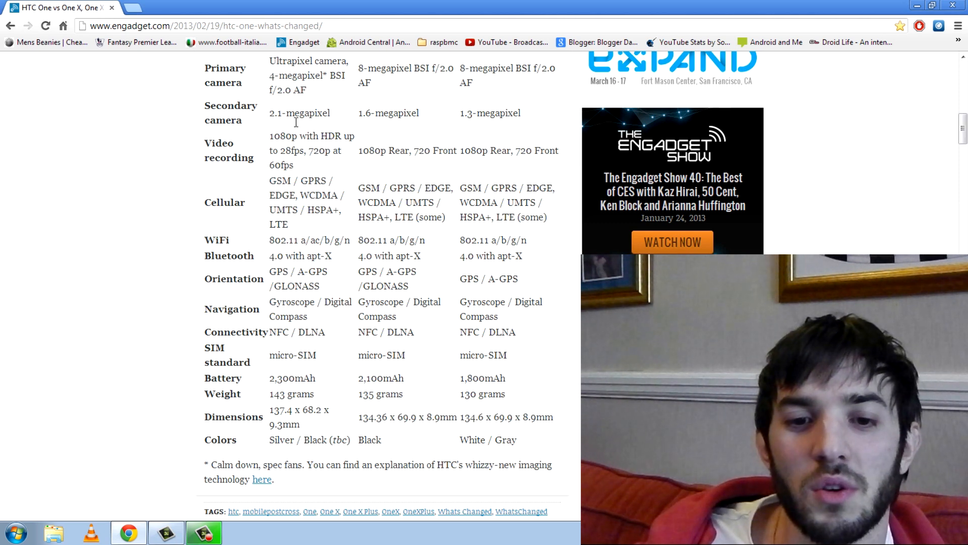
double_click(288, 136)
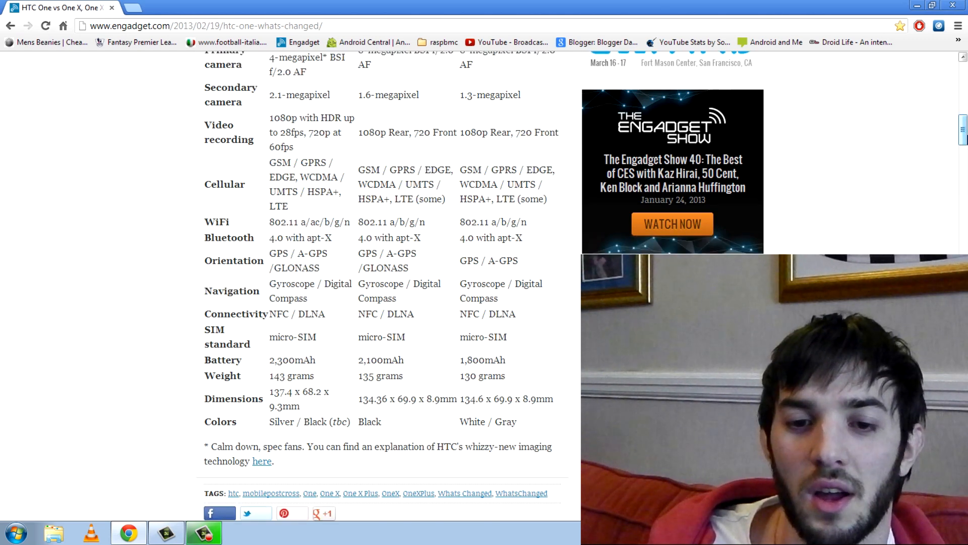
Scroll past the article tags down to the HTC One X product widget
scroll(down, 3)
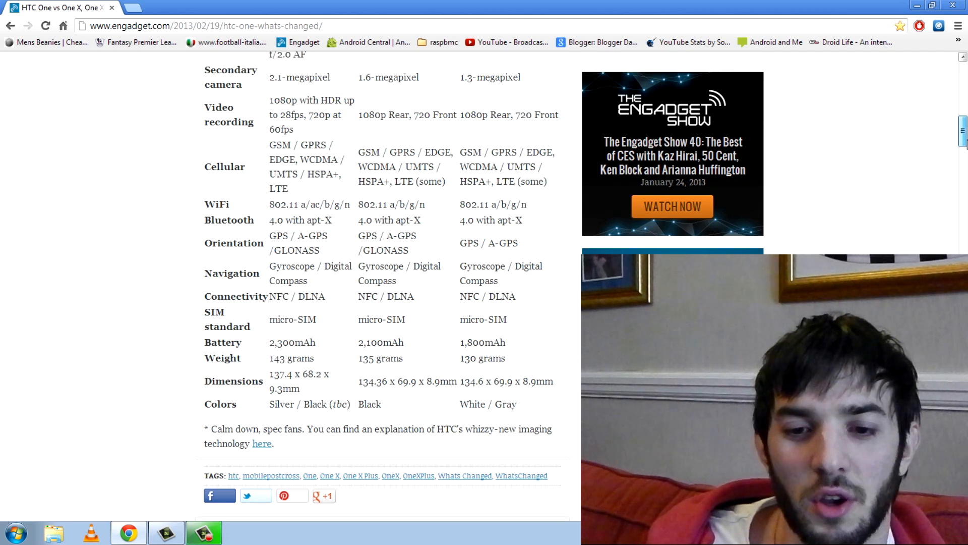
scroll(down, 3)
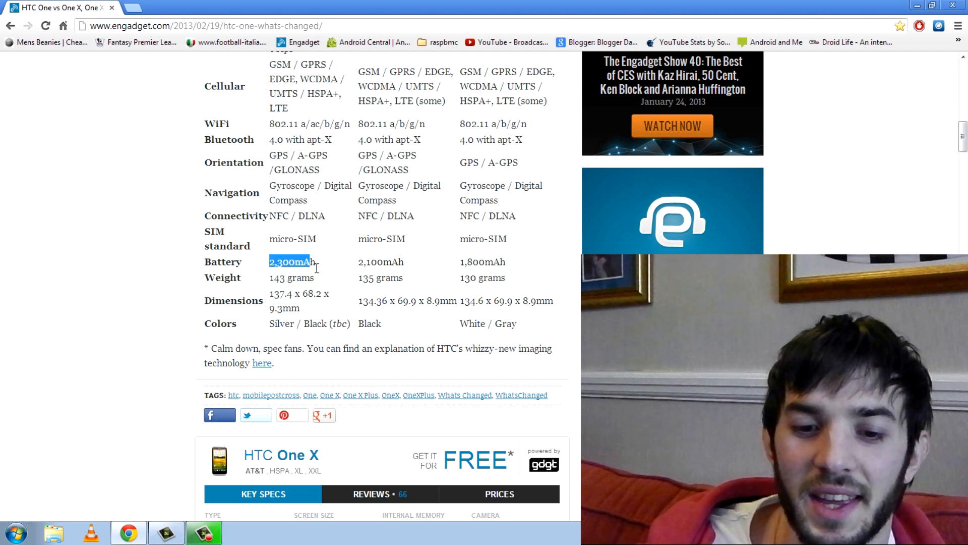
mouse_move(355, 269)
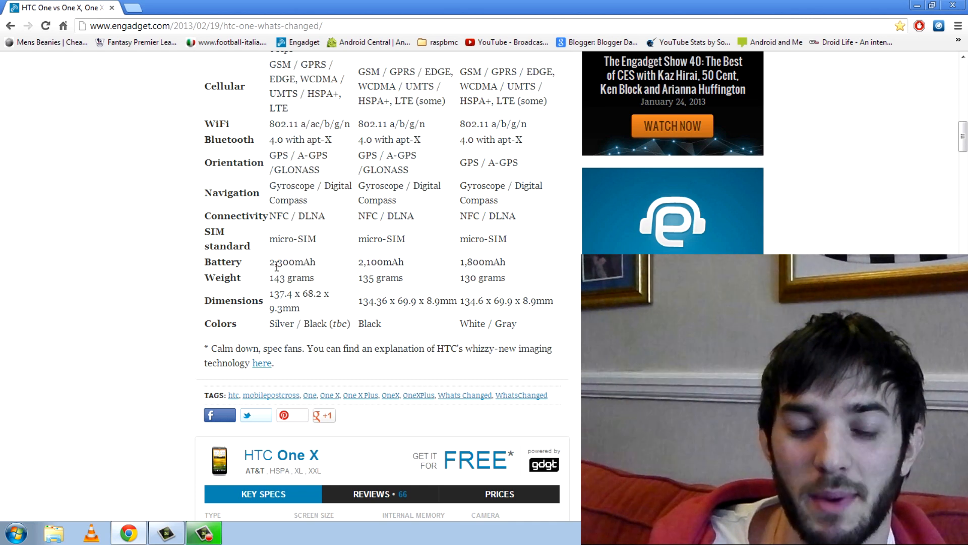
mouse_move(269, 286)
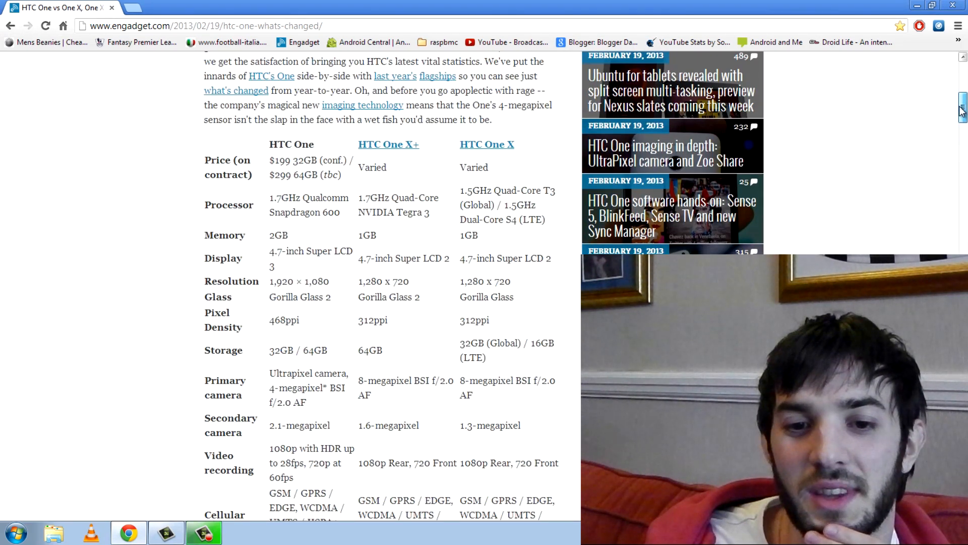
scroll(down, 3)
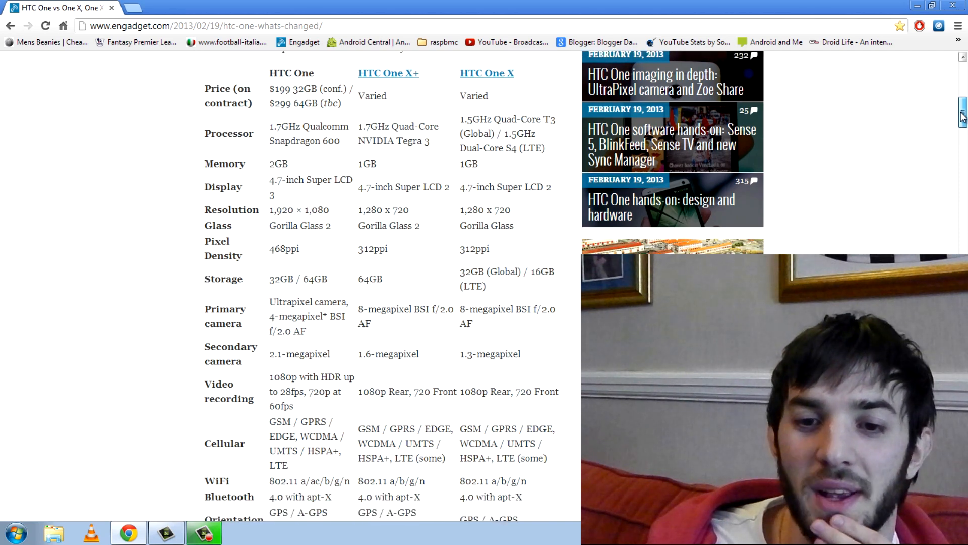
scroll(down, 3)
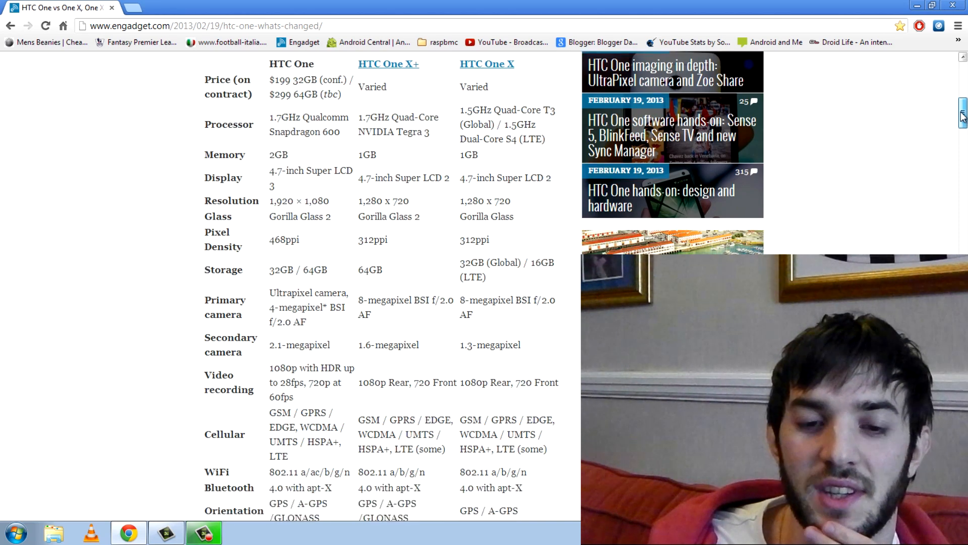
scroll(up, 3)
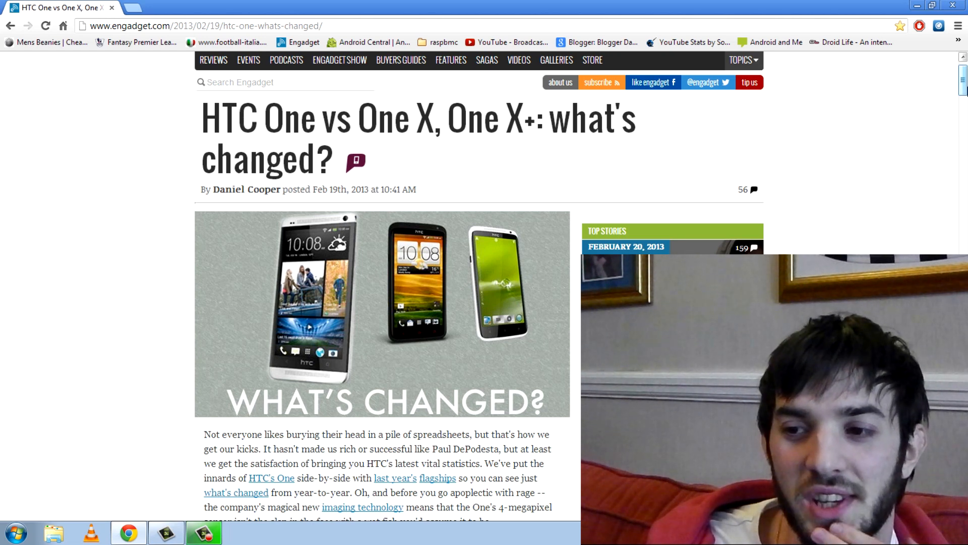
scroll(down, 3)
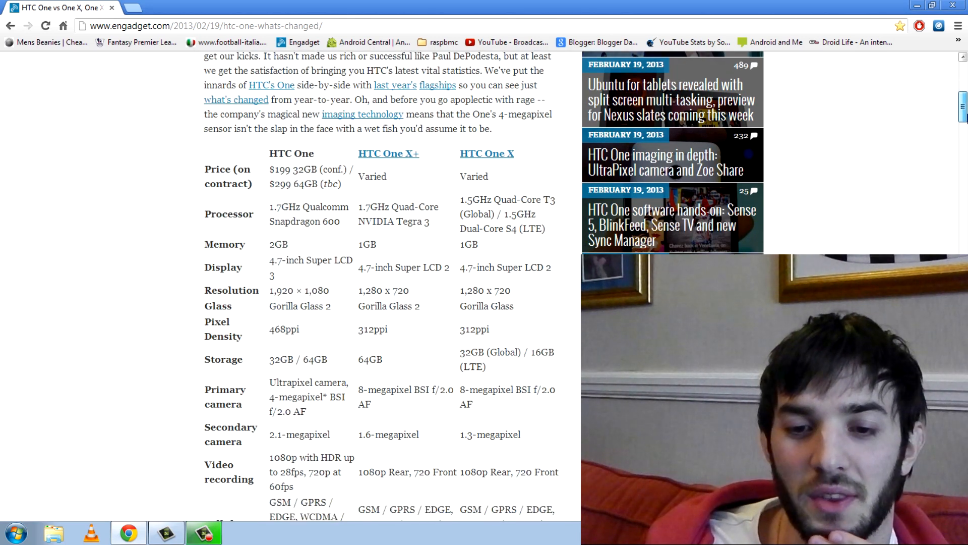
scroll(down, 3)
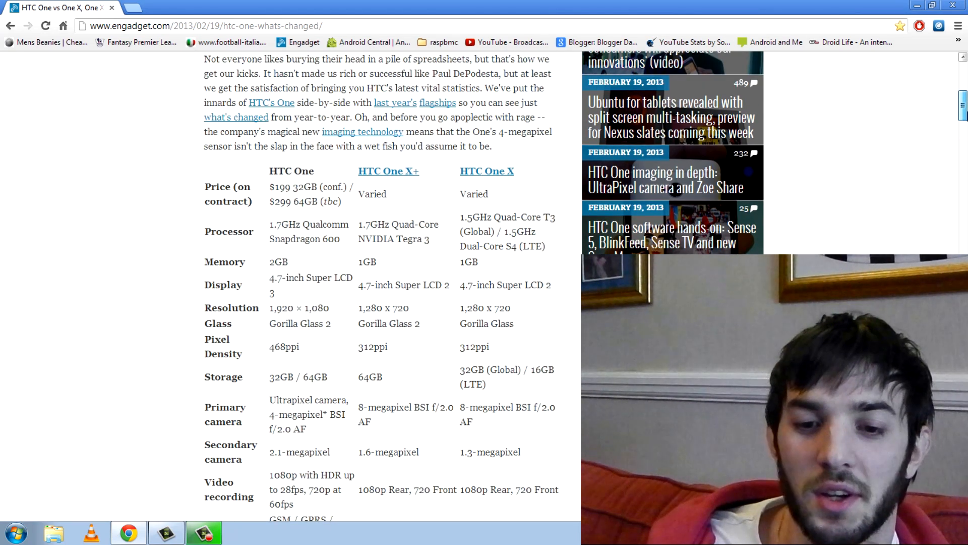